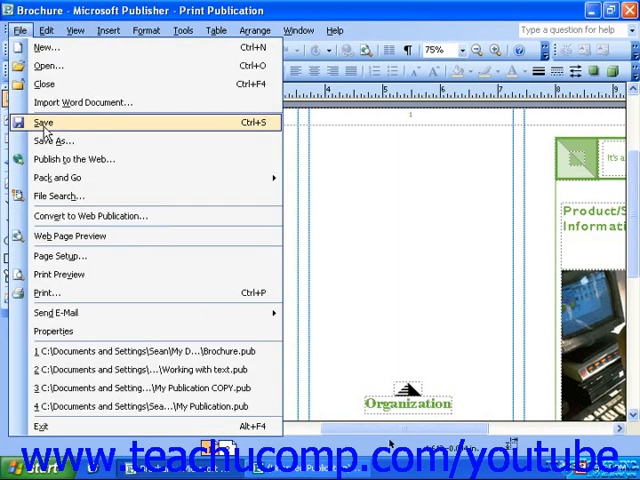
mouse_move(60, 280)
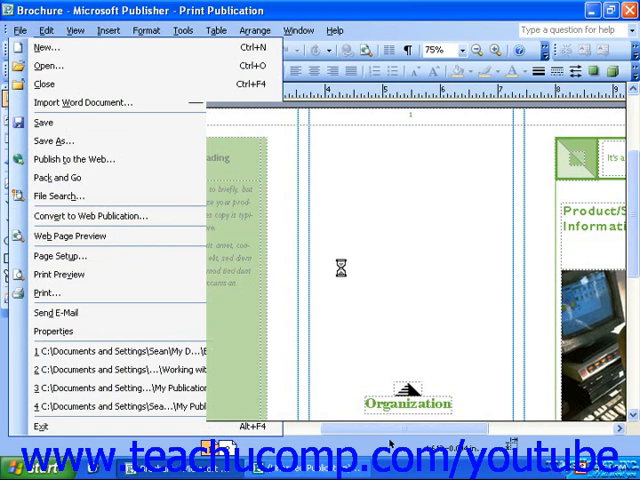
Preview the brochure's first page as it will print, zoomed out to 50% whole-page view.
left_click(60, 274)
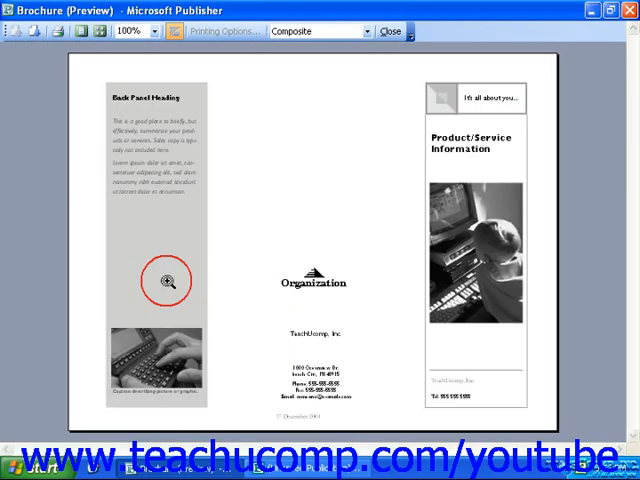
left_click(168, 280)
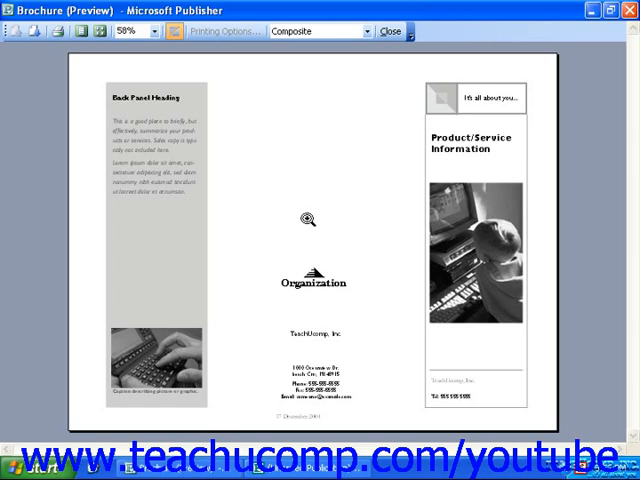
mouse_move(170, 116)
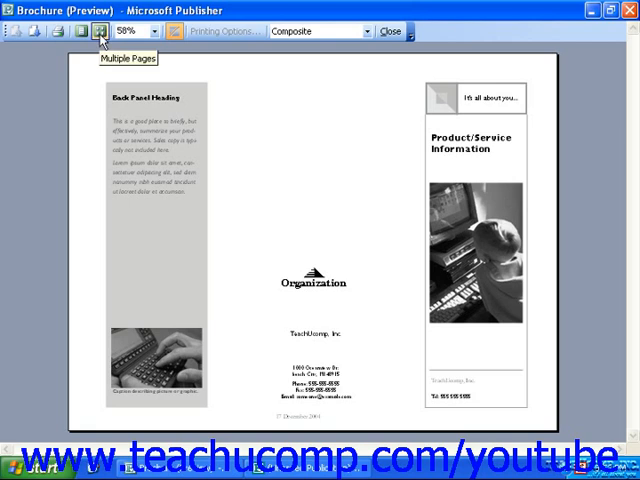
Switch the preview to a 1 x 2 multiple-page layout showing both brochure pages.
left_click(100, 32)
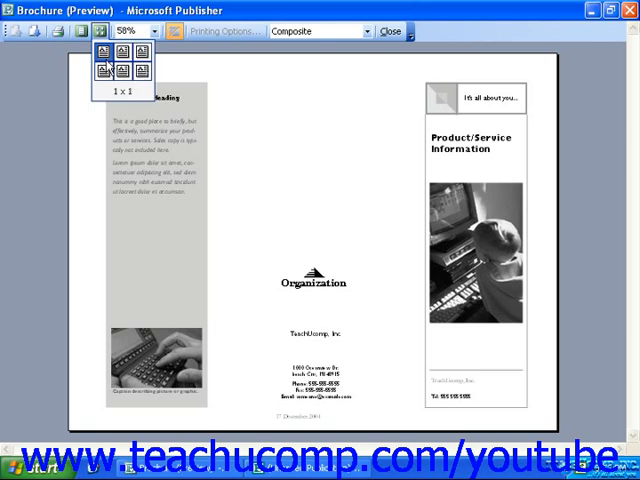
left_click(138, 74)
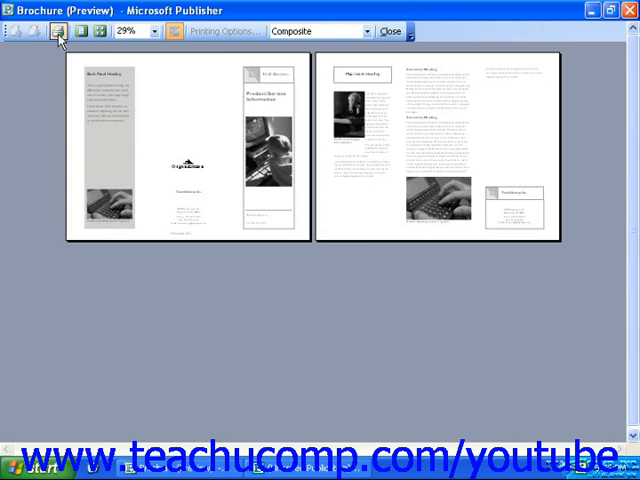
mouse_move(56, 32)
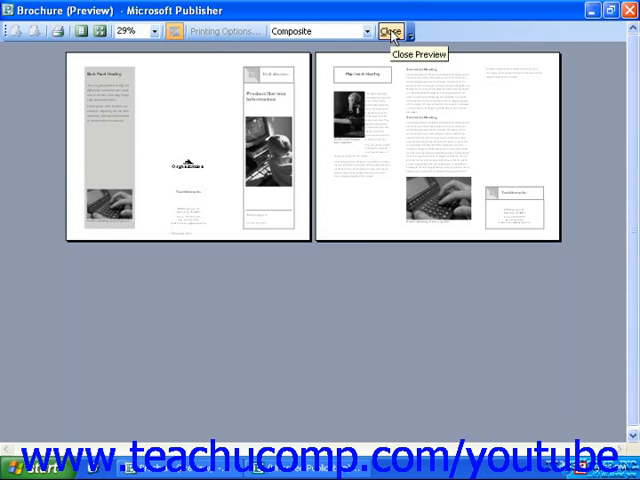
Close Print Preview to return to the normal brochure editing workspace.
left_click(394, 32)
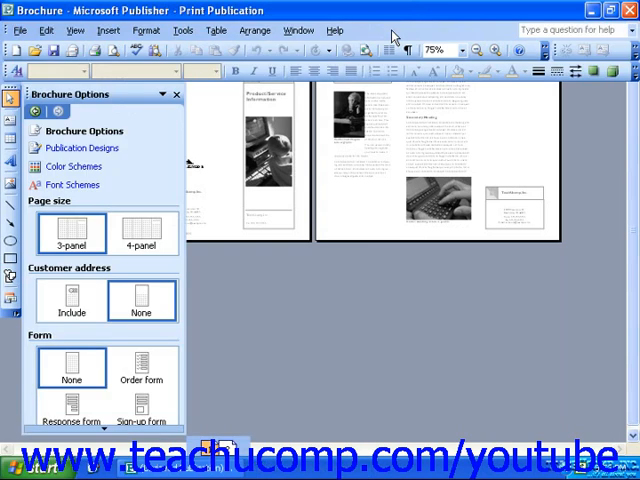